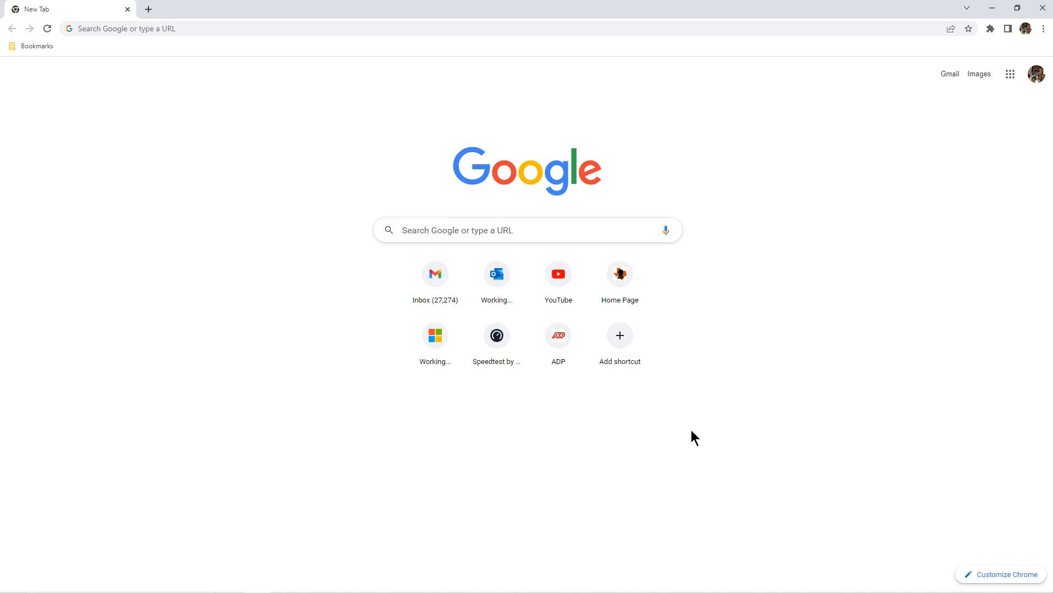
mouse_move(234, 24)
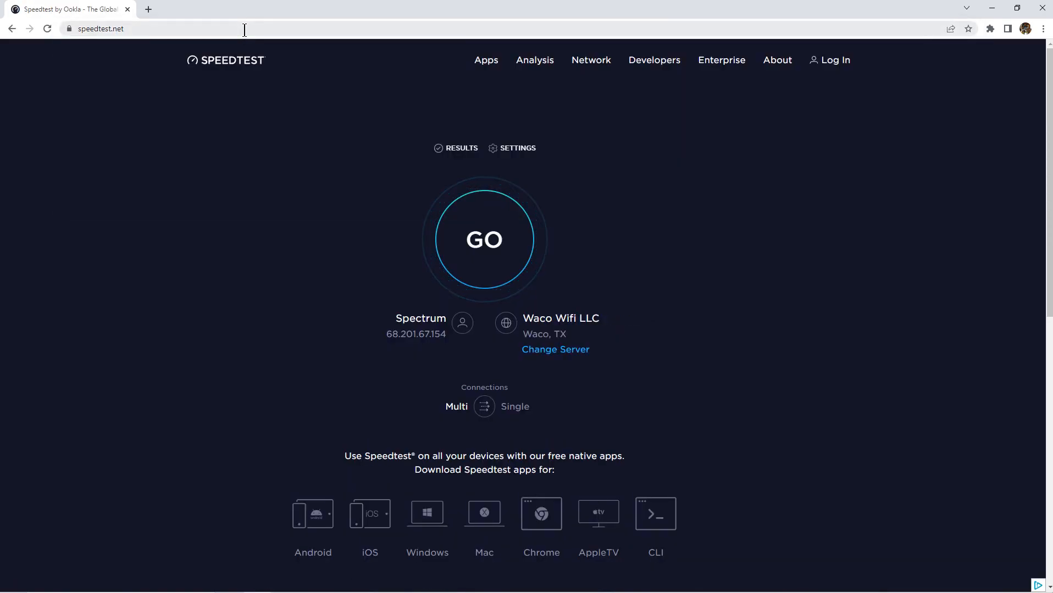
mouse_move(365, 84)
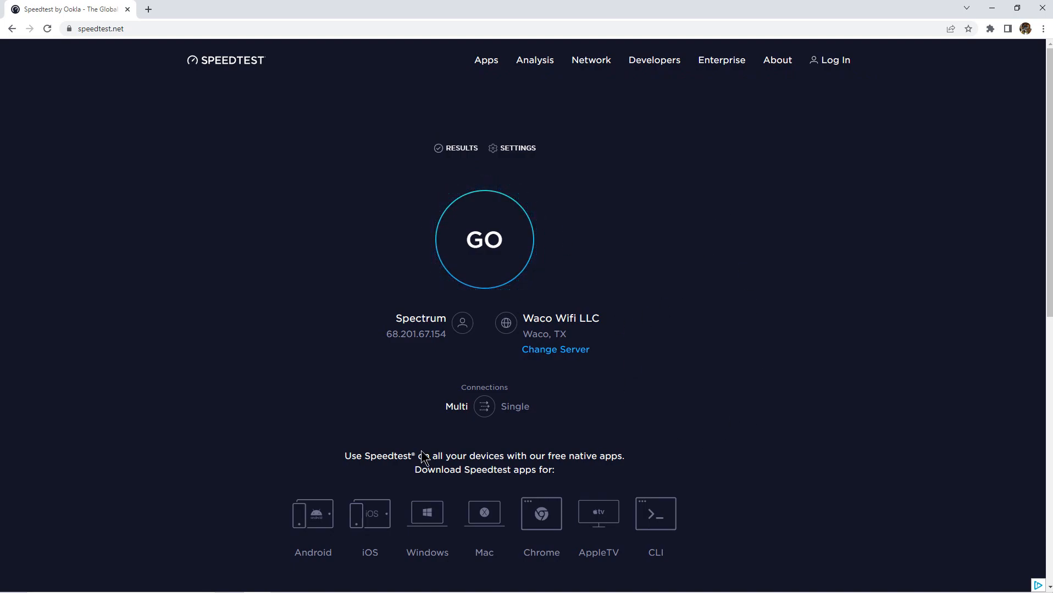
mouse_move(621, 234)
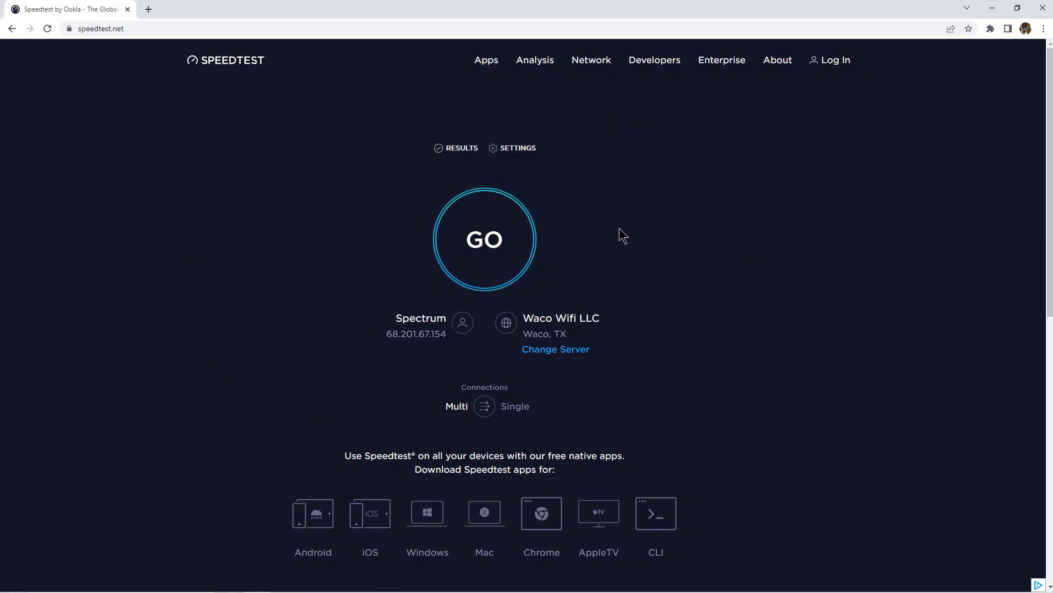
mouse_move(485, 240)
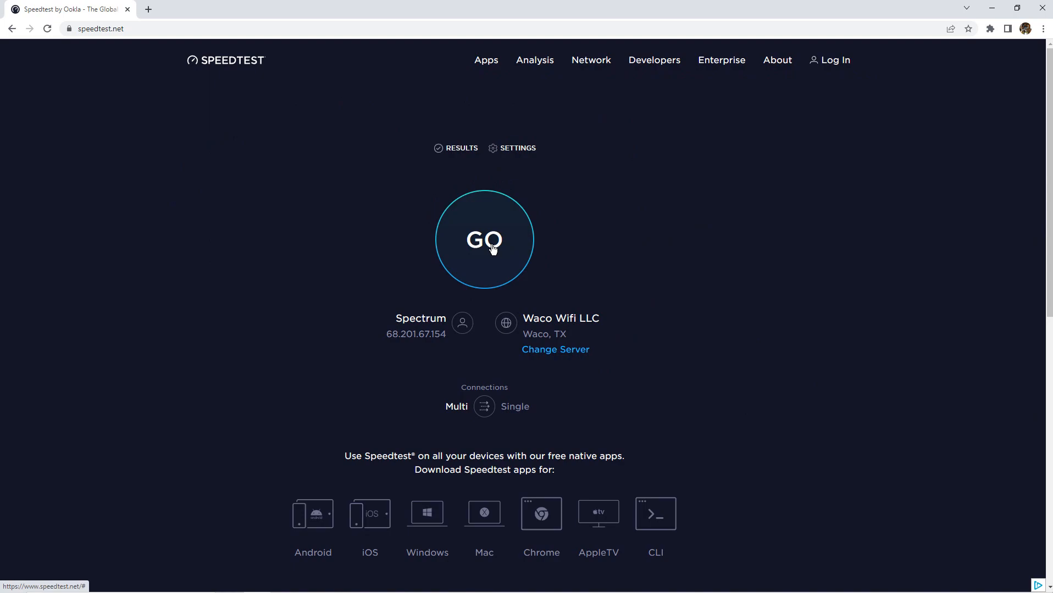
Step: Start the Ookla test with GO and decline the site's location request while it measures
left_click(484, 240)
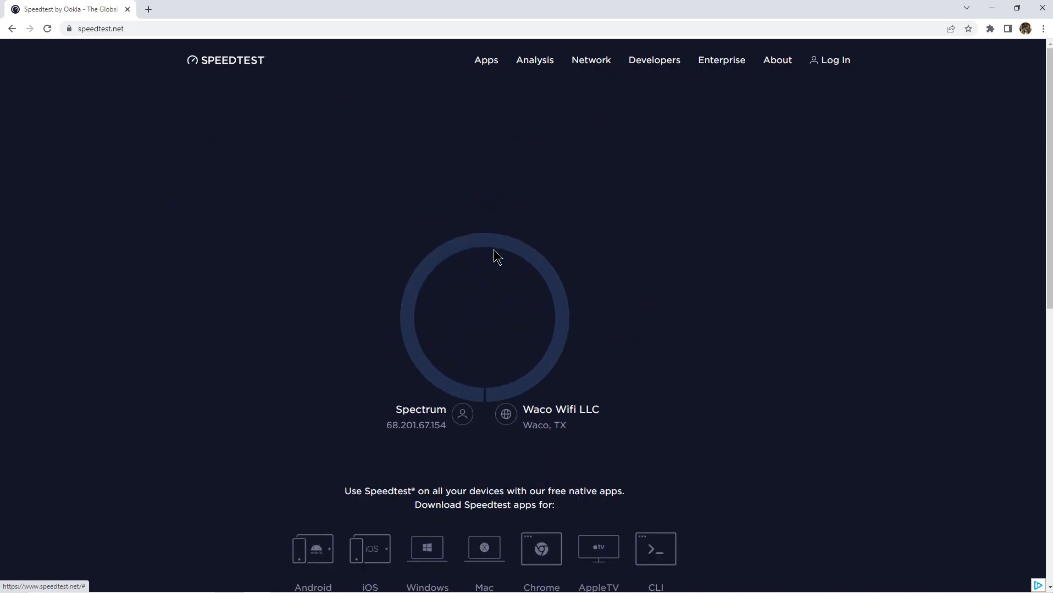
left_click(484, 315)
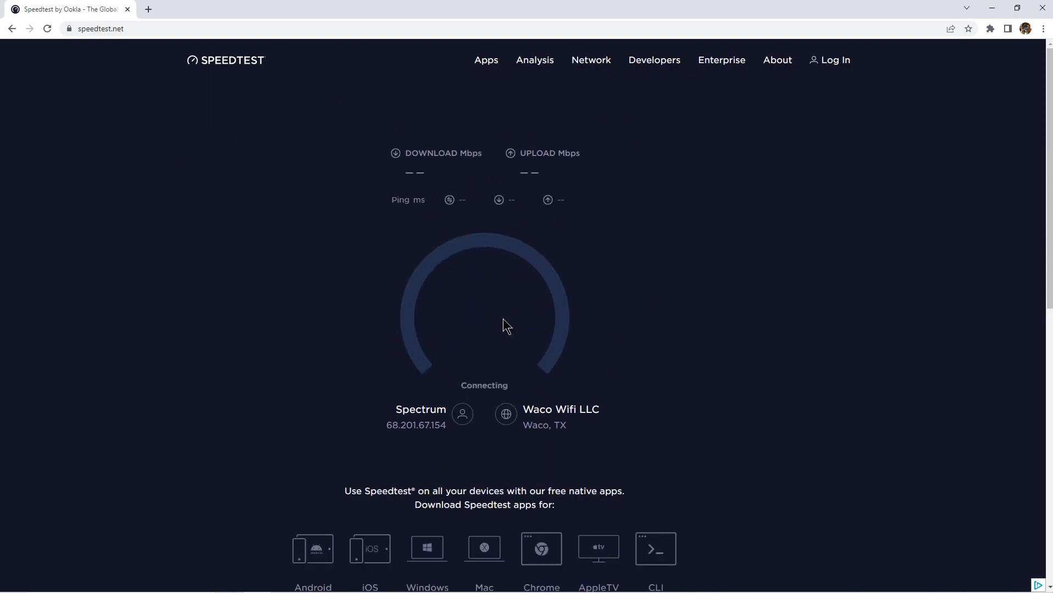
mouse_move(450, 169)
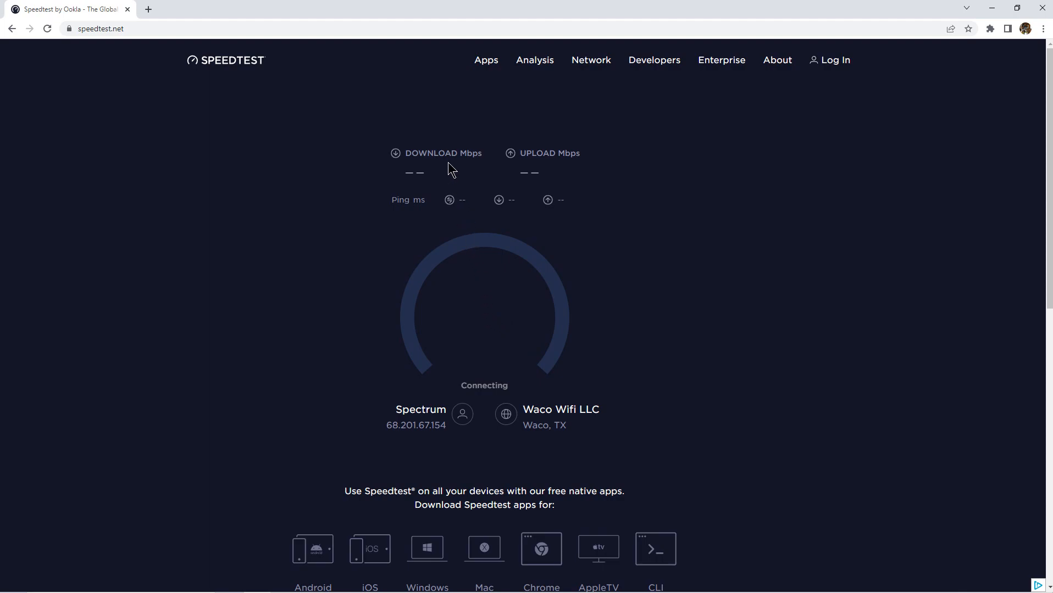
mouse_move(449, 200)
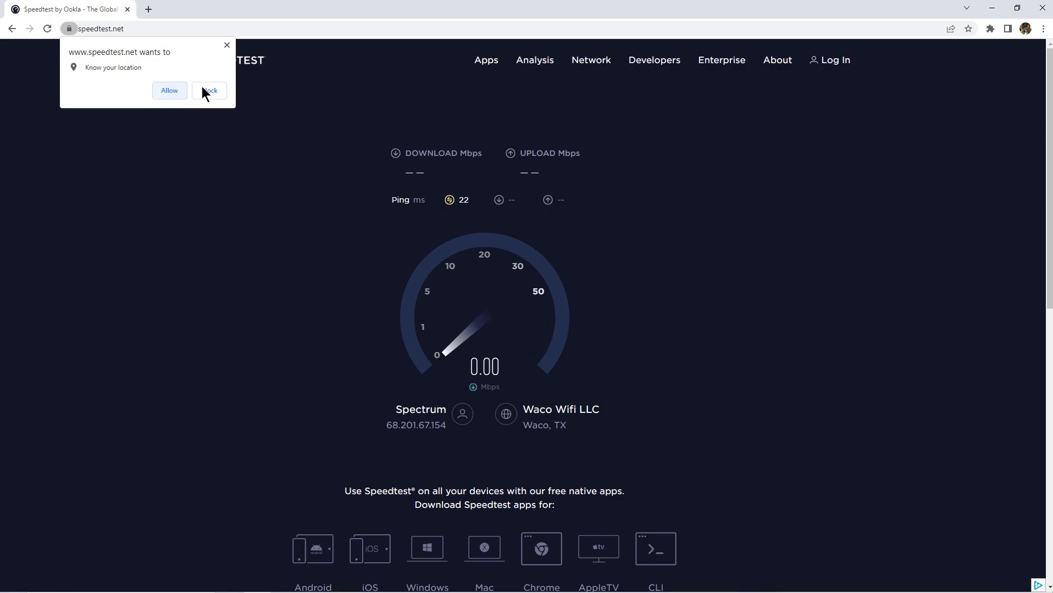
left_click(210, 90)
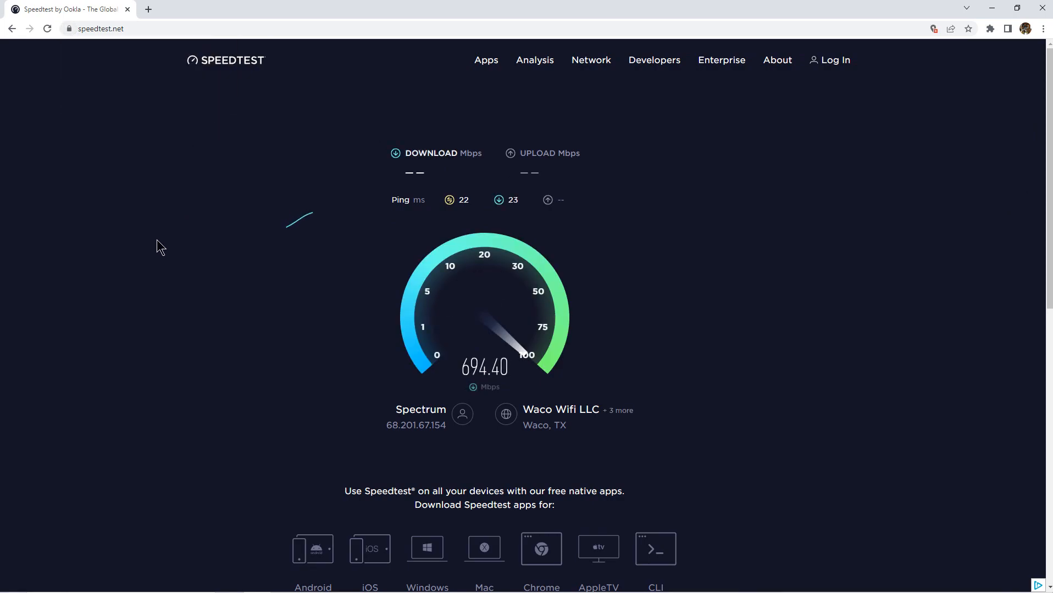
mouse_move(110, 273)
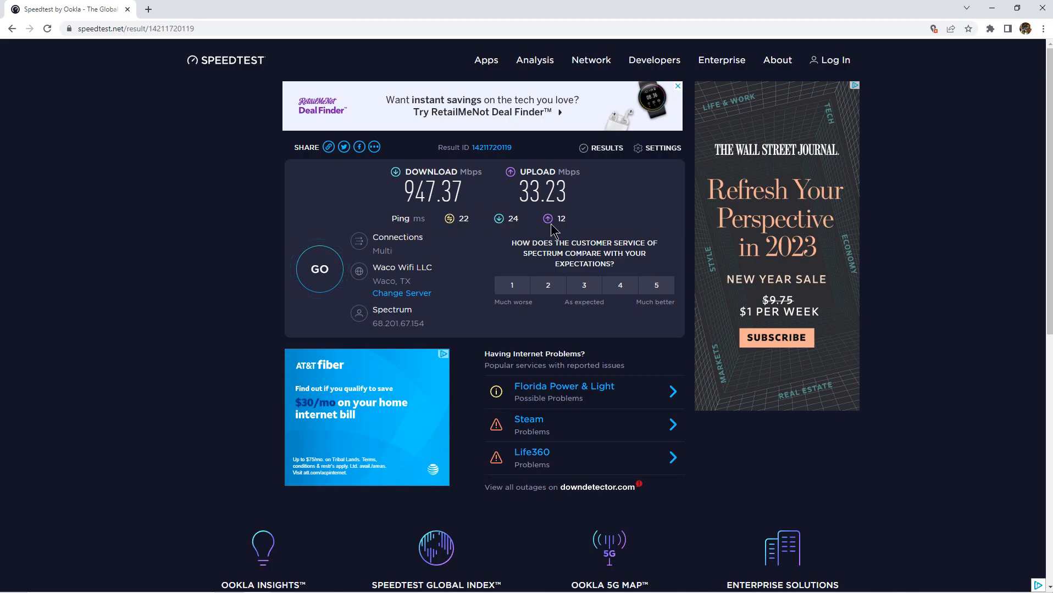
mouse_move(547, 219)
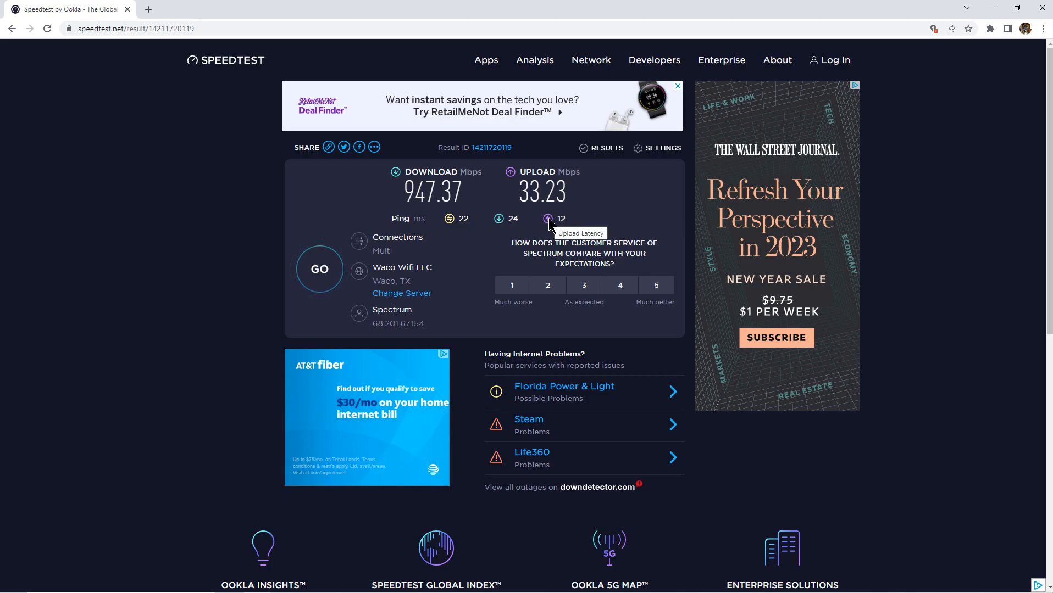
mouse_move(449, 219)
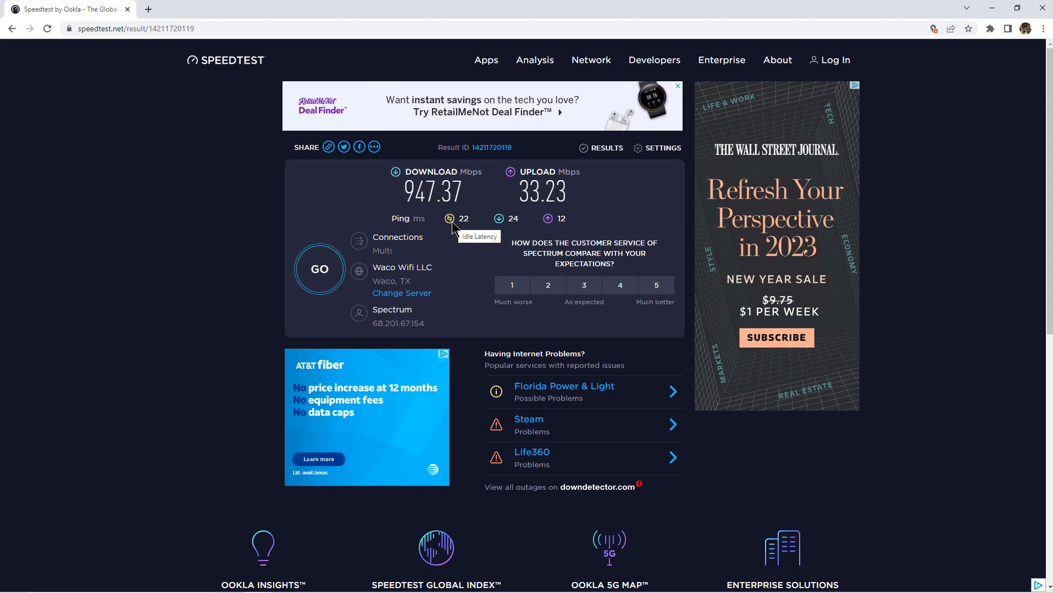
mouse_move(456, 277)
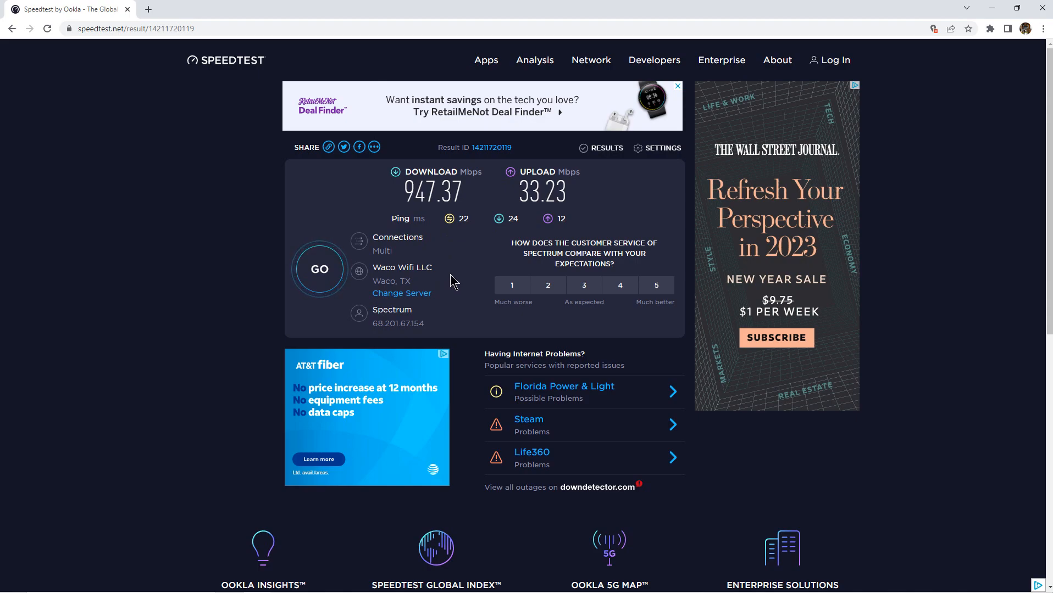
mouse_move(452, 263)
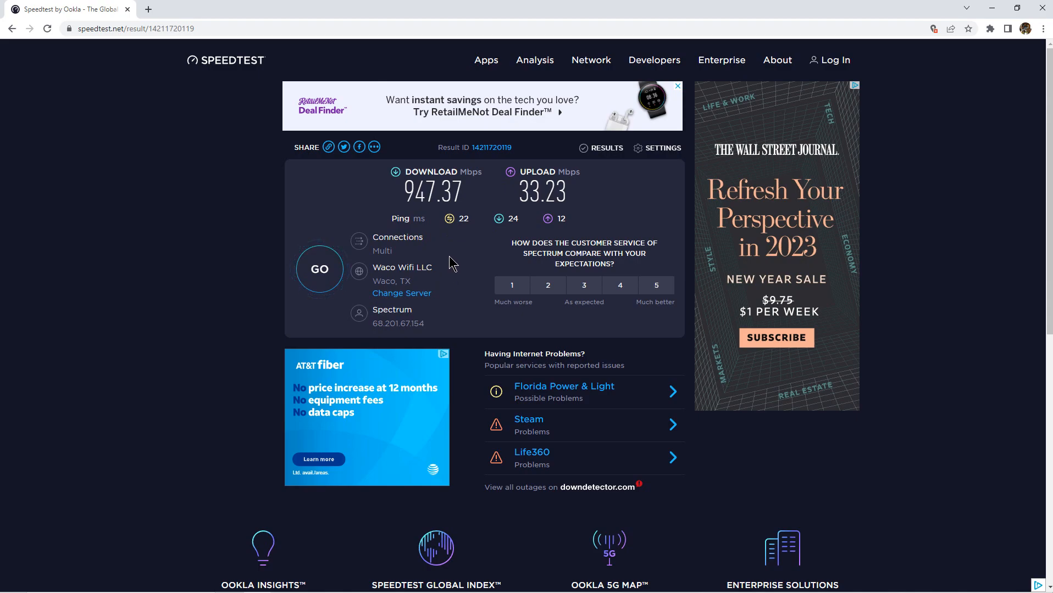
mouse_move(389, 196)
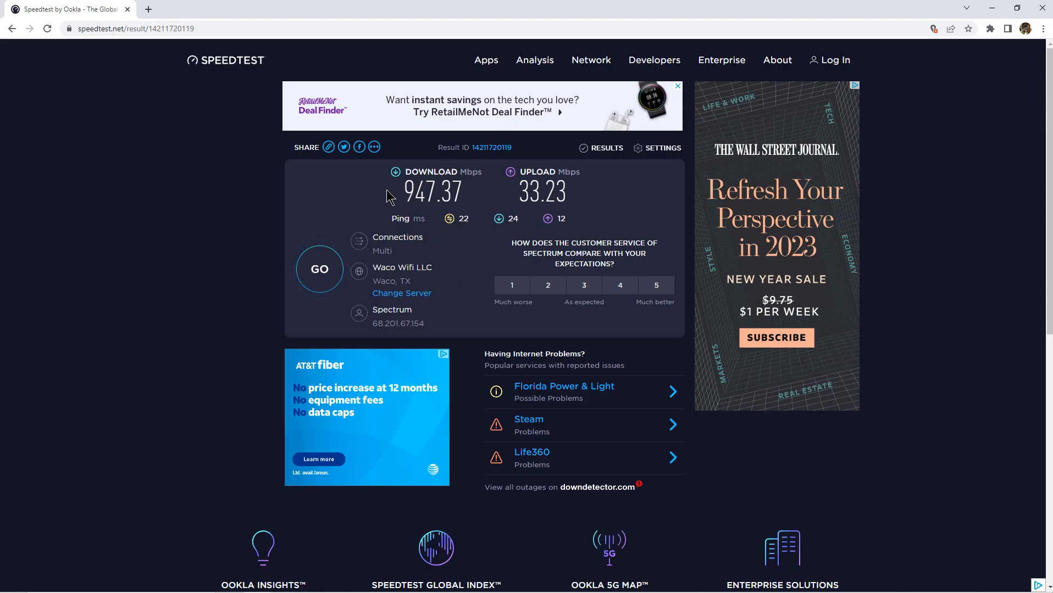
mouse_move(521, 193)
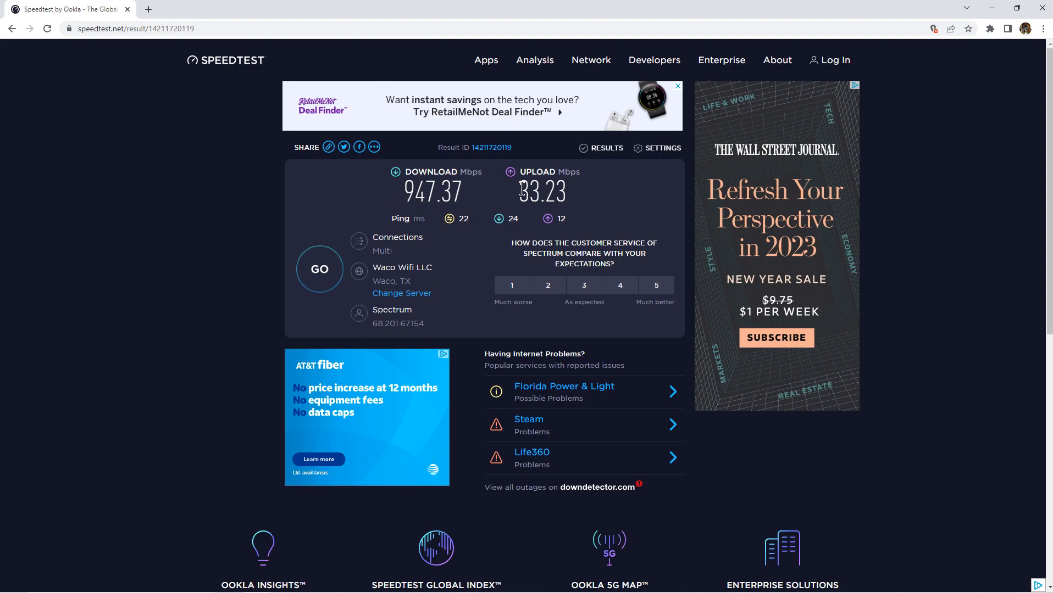
mouse_move(344, 250)
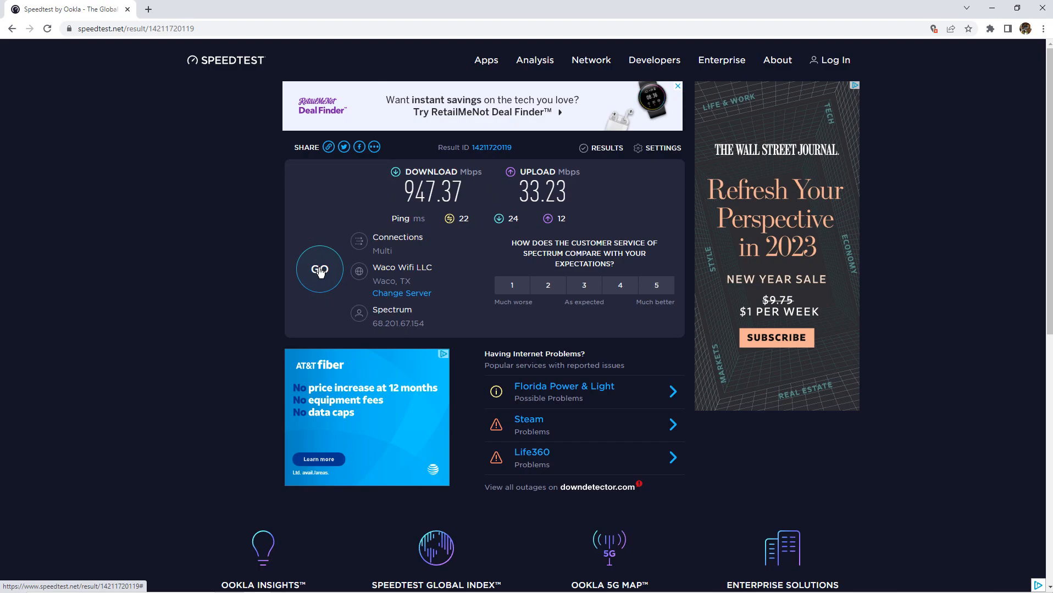
mouse_move(329, 344)
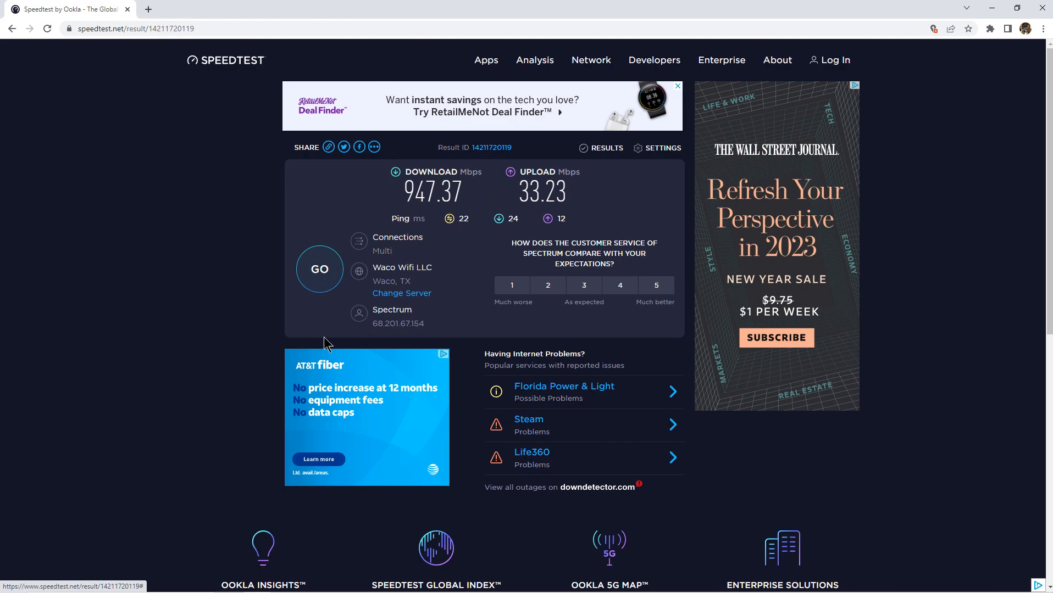
mouse_move(324, 277)
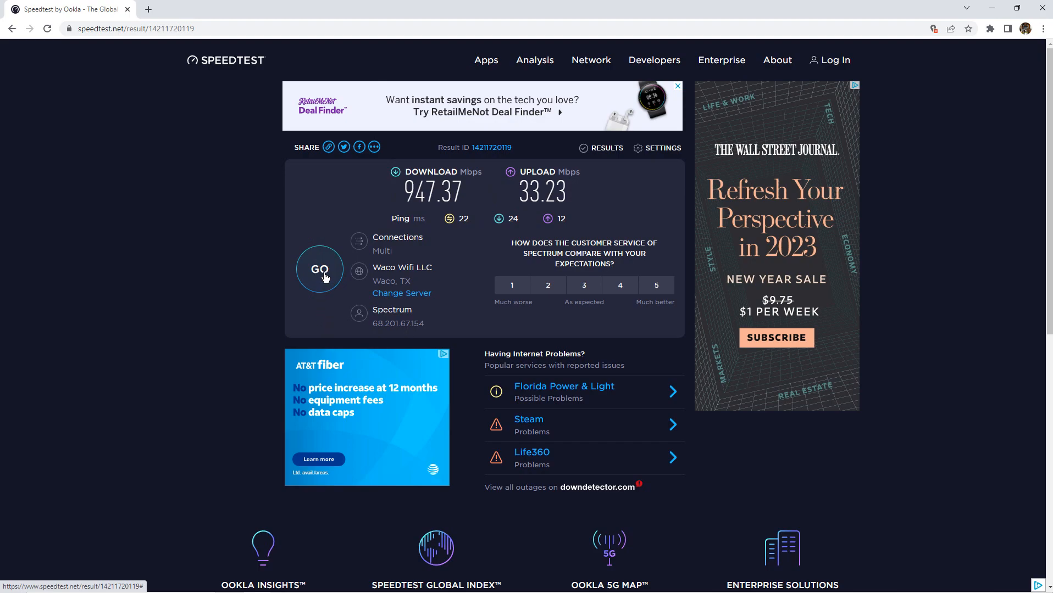
Step: Run the Ookla speed test a second time from the finished result page
left_click(319, 269)
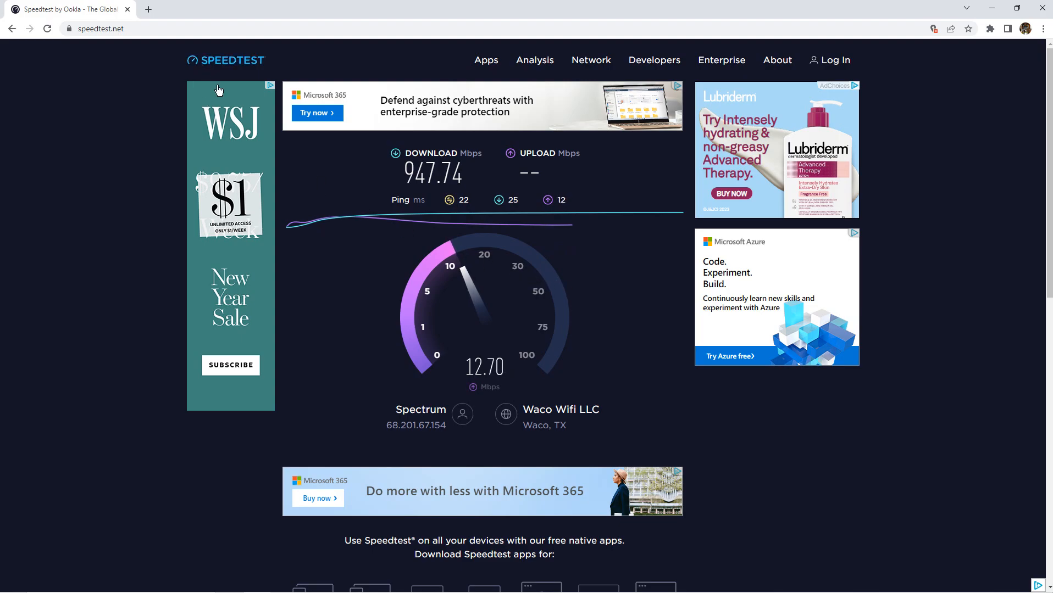
mouse_move(418, 294)
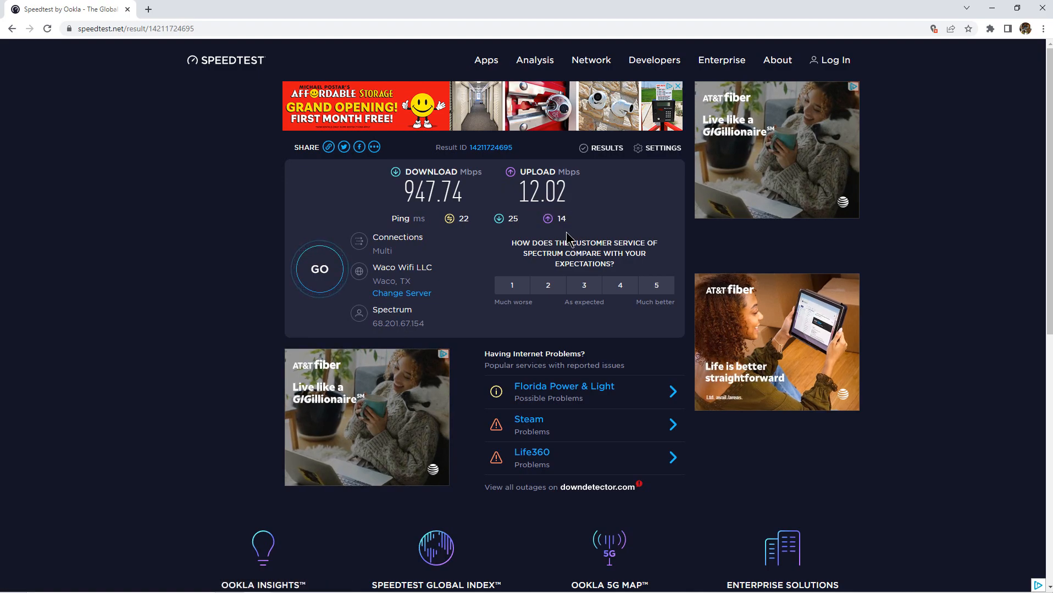
mouse_move(449, 231)
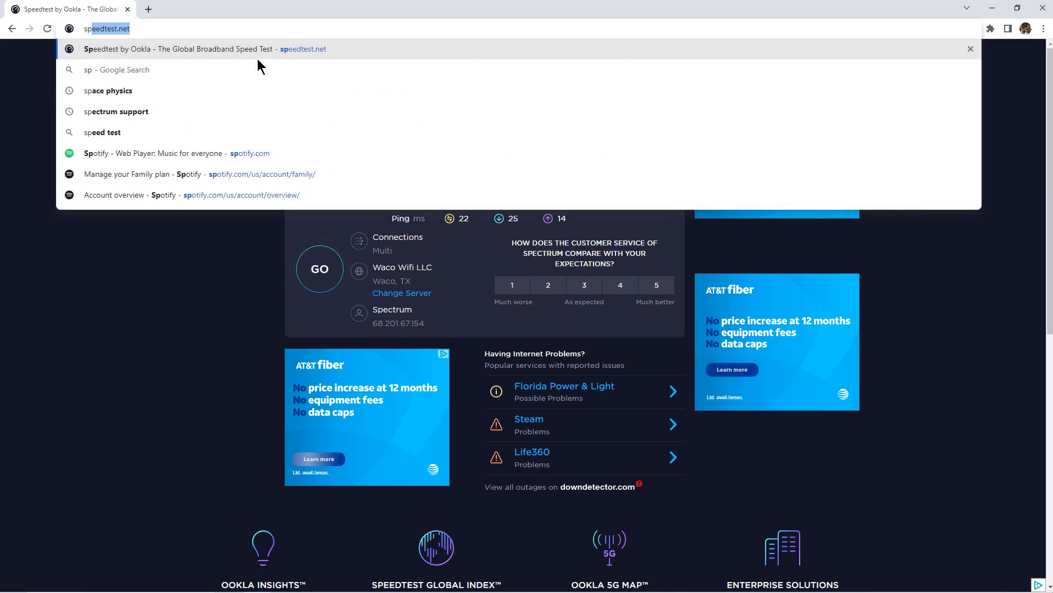
Step: Go to speed.googlefiber.net and start its speed test with the play button
type("speed.g")
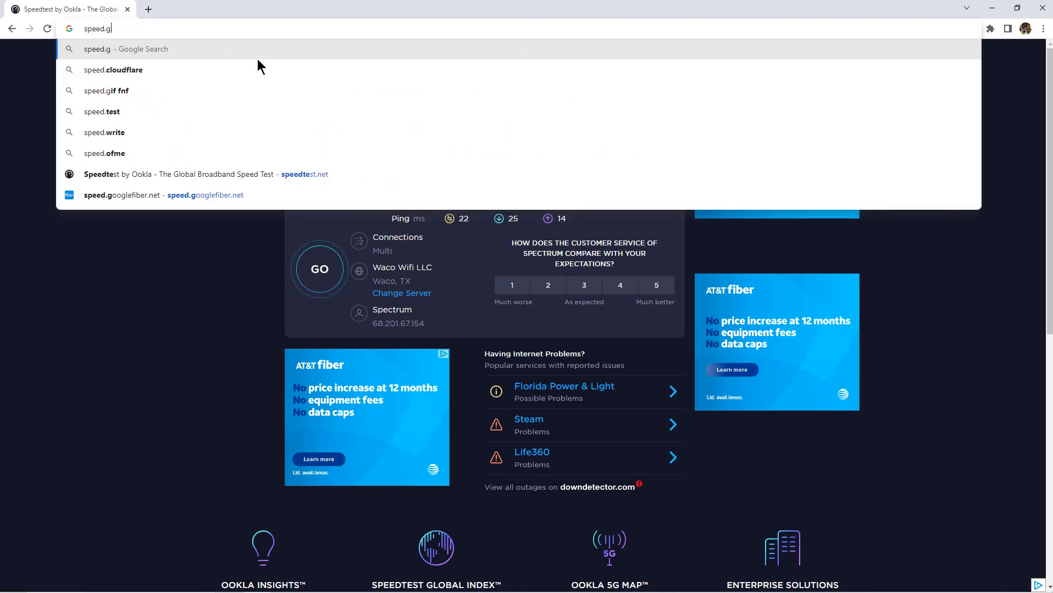
key("Backspace")
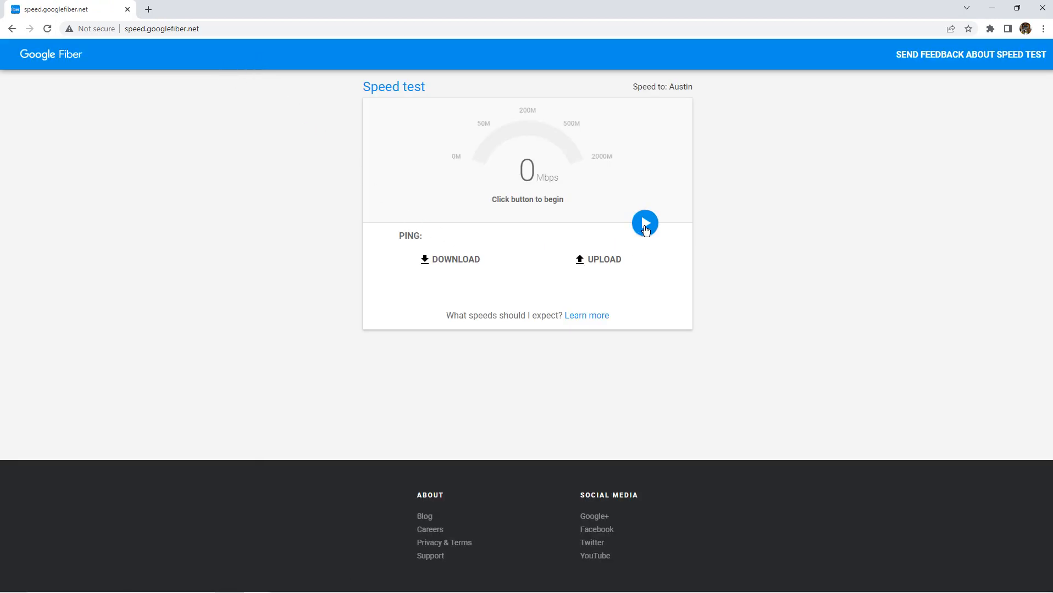
left_click(643, 223)
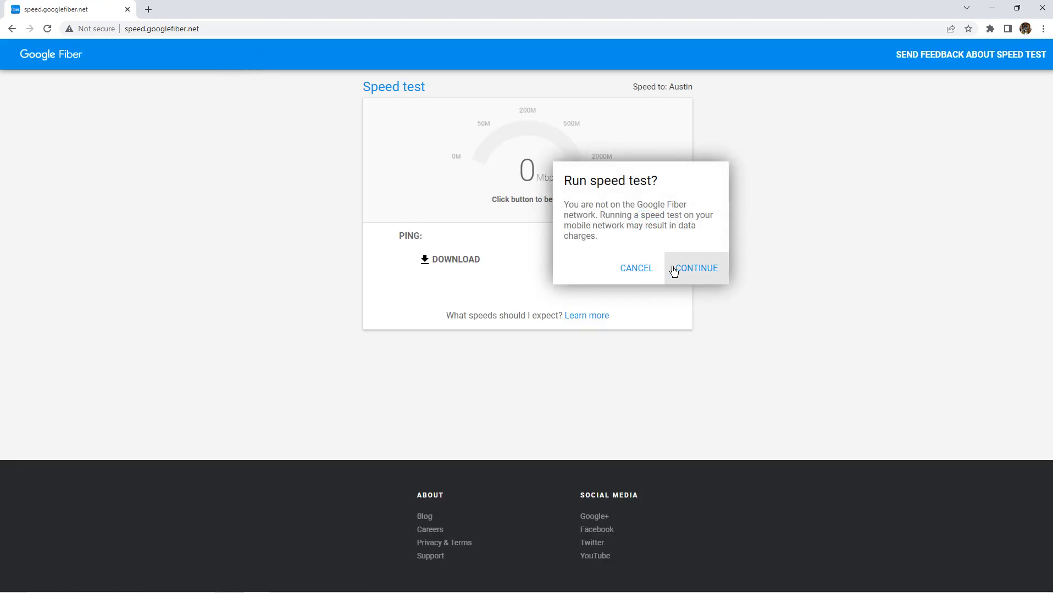
mouse_move(685, 273)
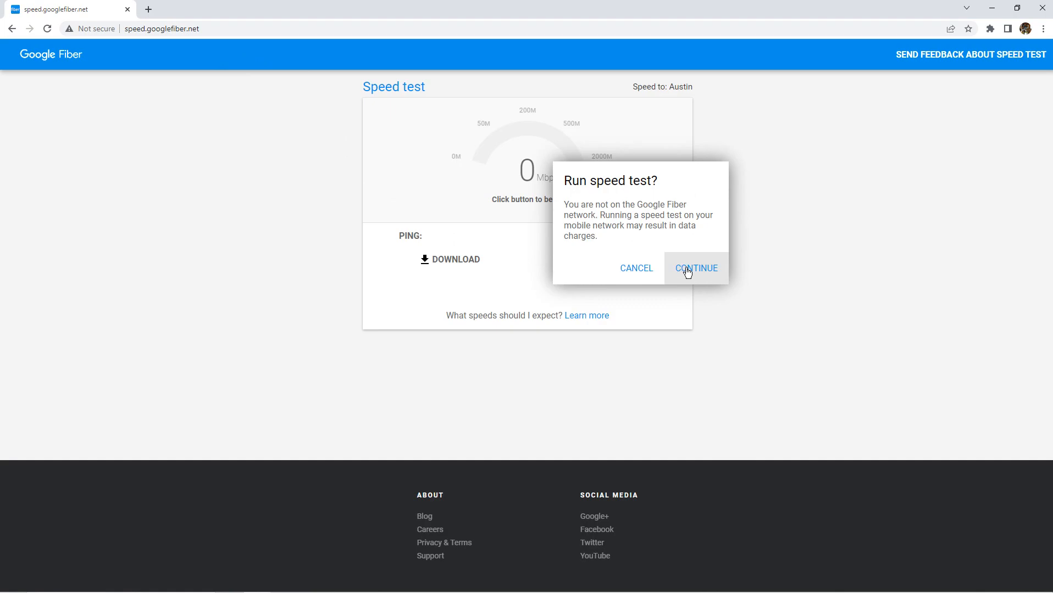
mouse_move(614, 246)
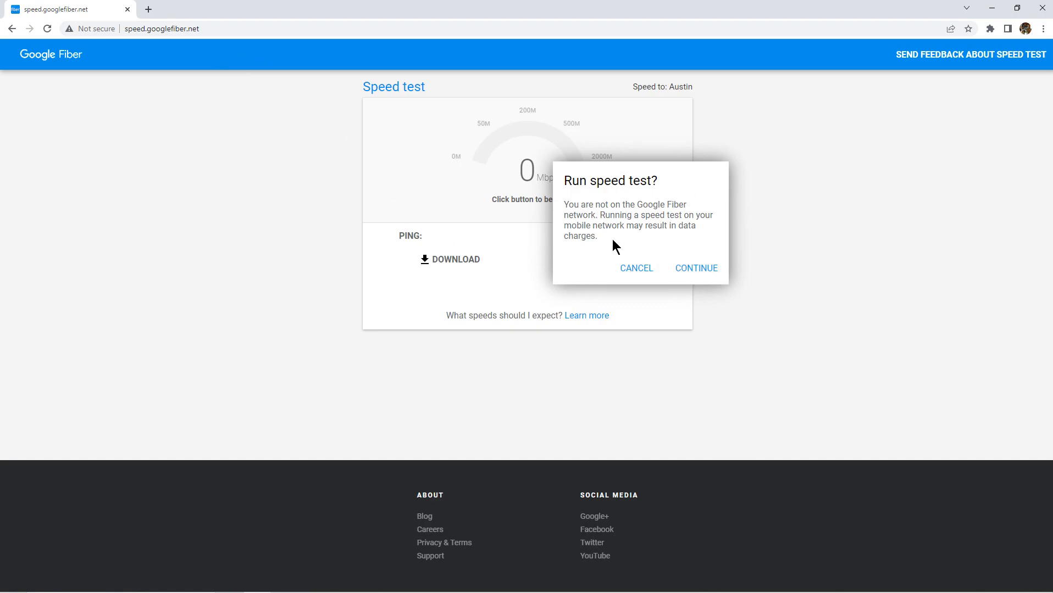
mouse_move(681, 223)
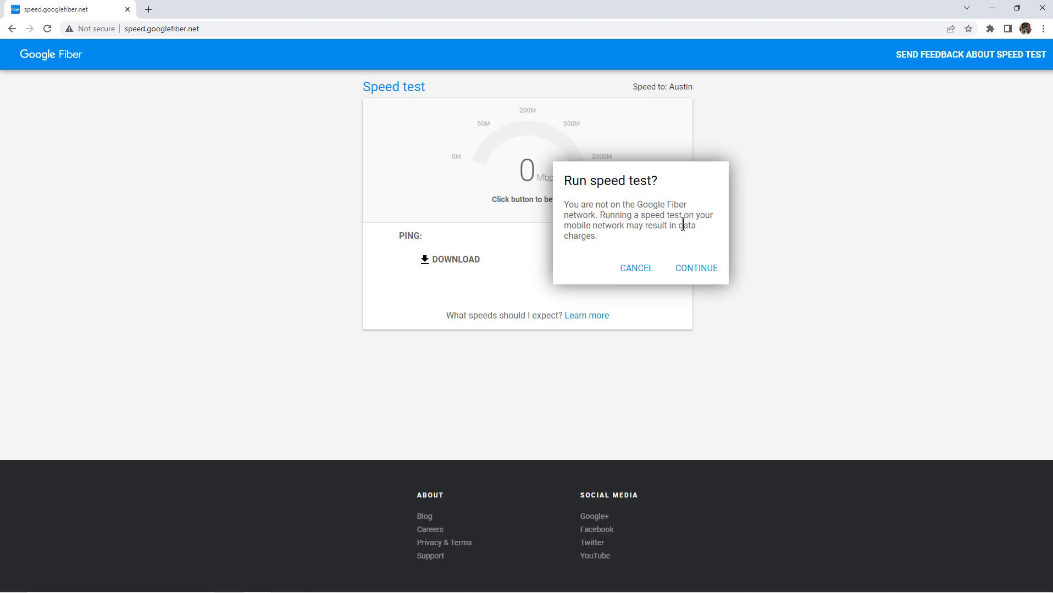
mouse_move(579, 252)
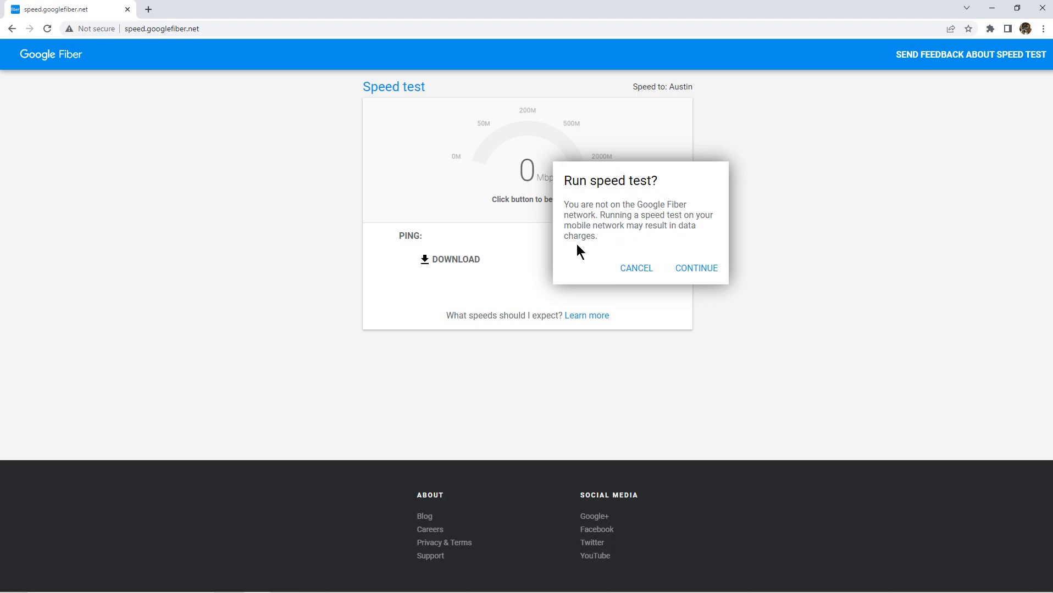
mouse_move(700, 238)
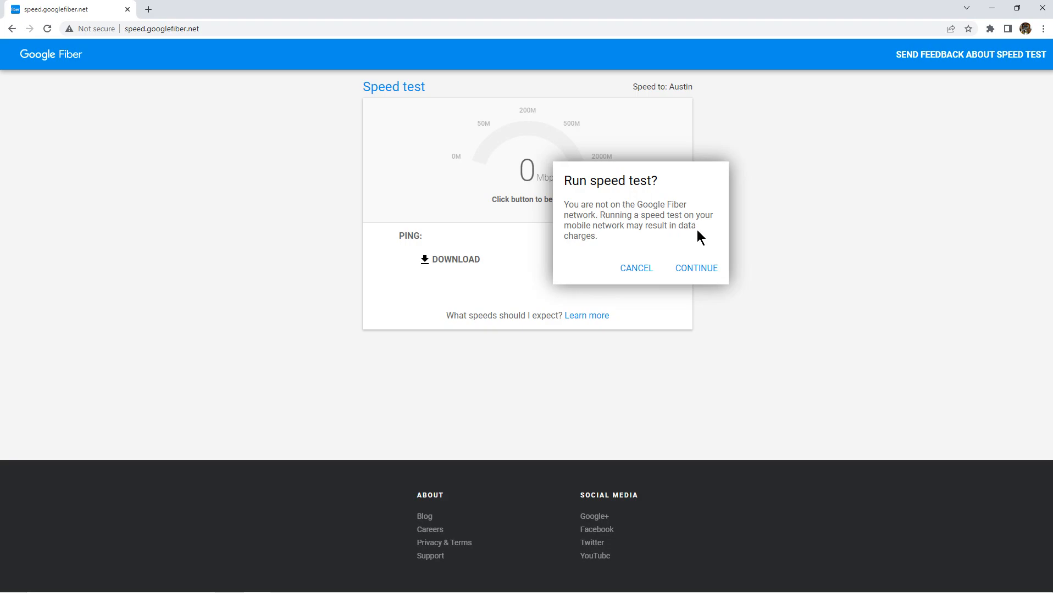
Step: Confirm CONTINUE in the Run speed test? dialog so the Fiber test measures download
left_click(696, 268)
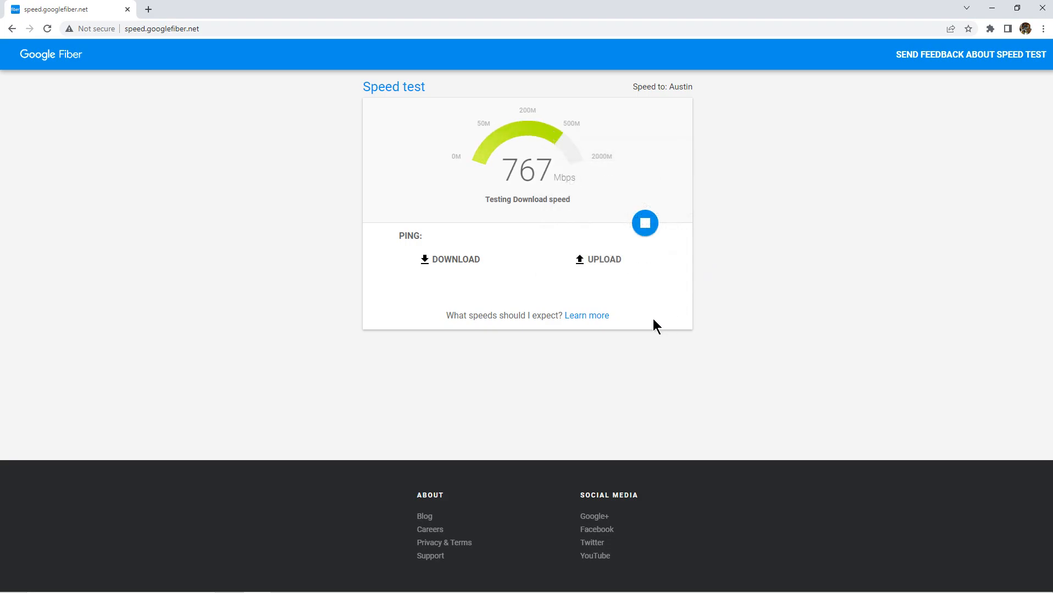
mouse_move(579, 337)
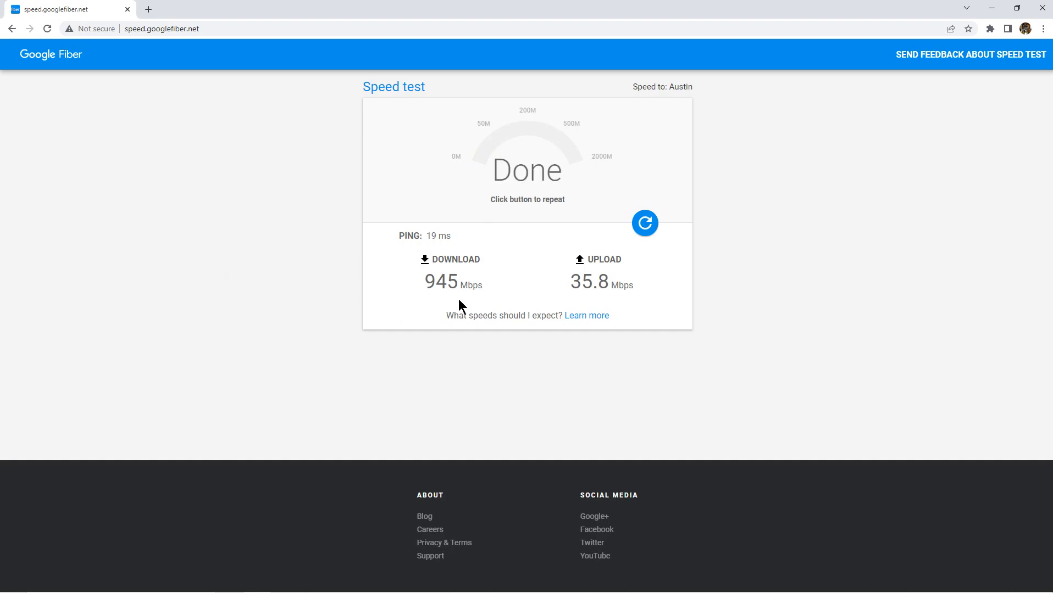
mouse_move(473, 282)
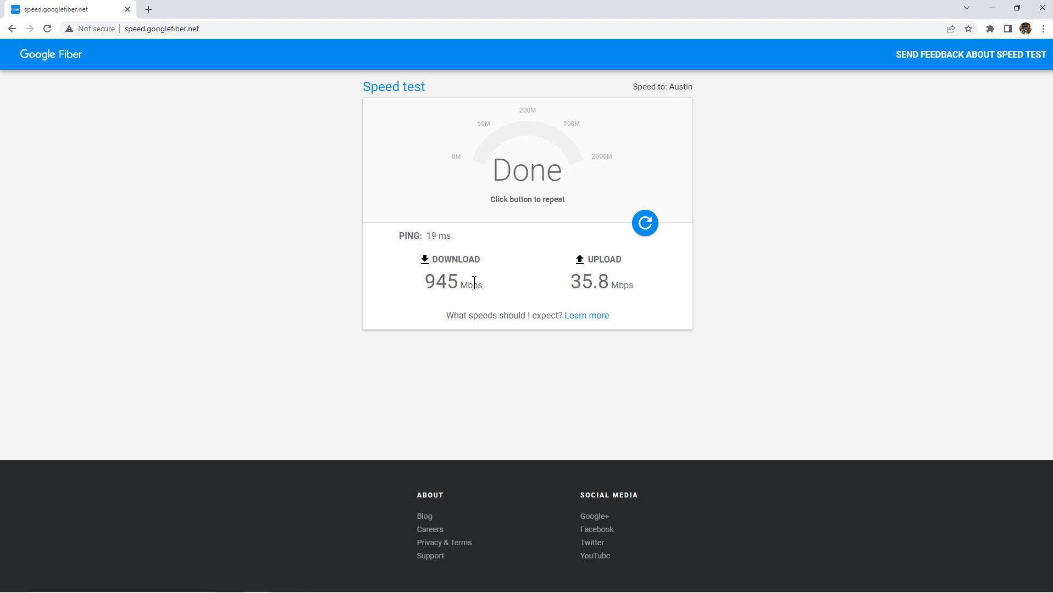
mouse_move(568, 294)
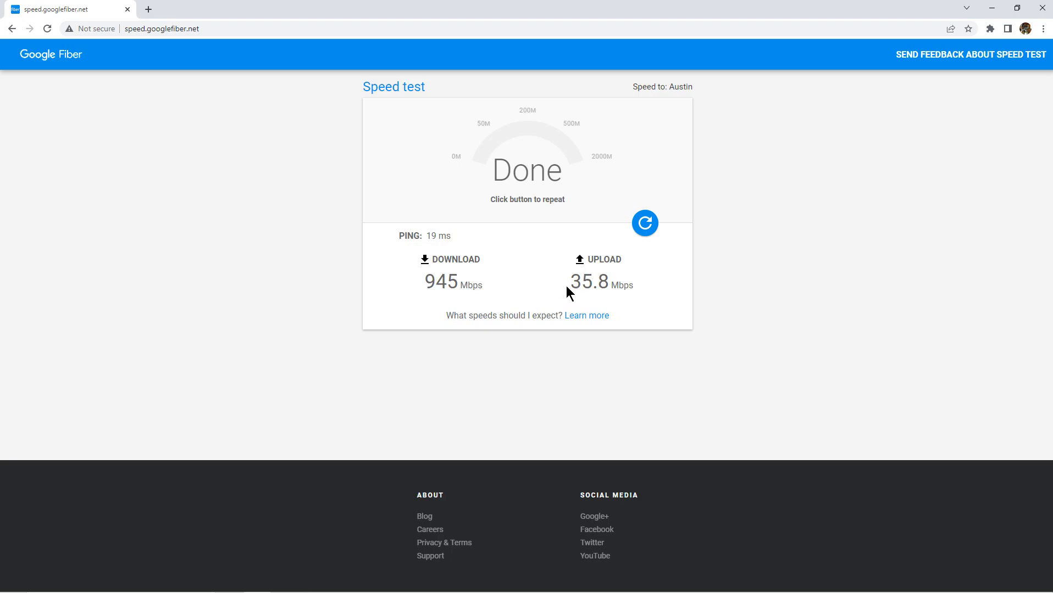
mouse_move(334, 138)
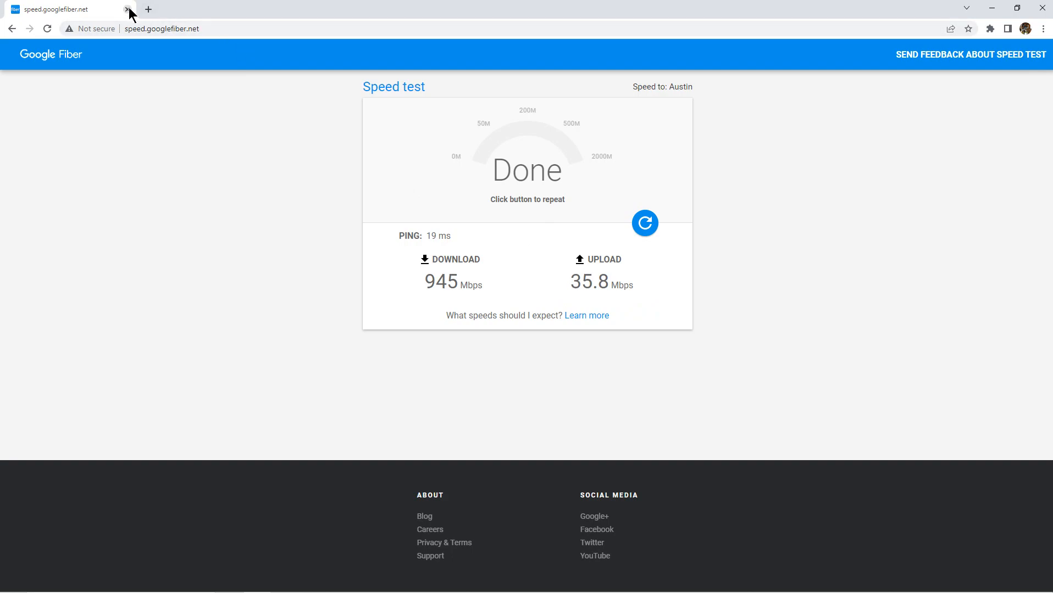
Step: Navigate to speedtest.net via the Speedtest by Ookla address-bar suggestion
left_click(162, 29)
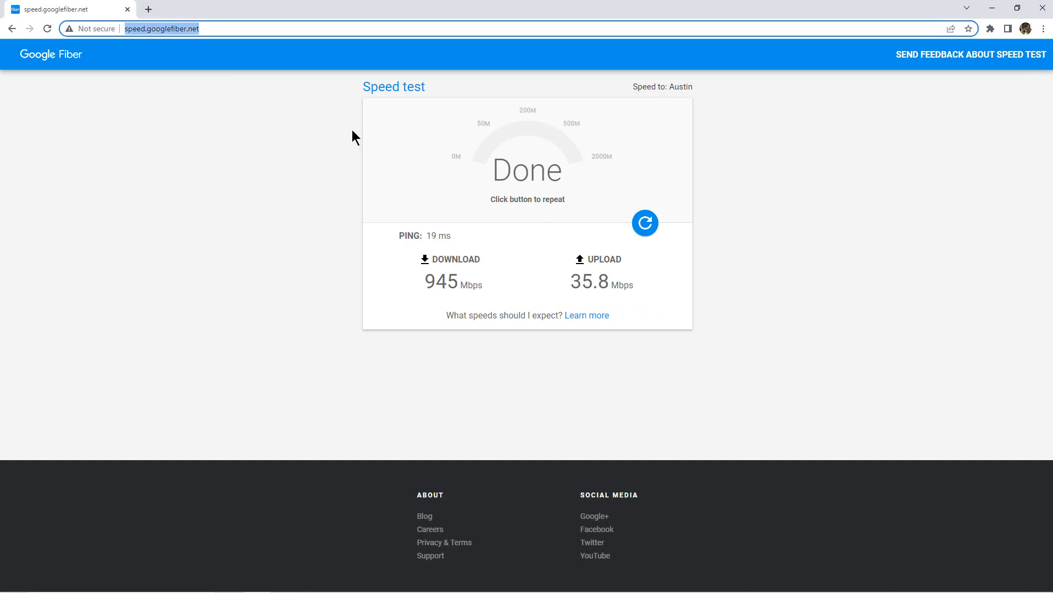
type("speedtest.net")
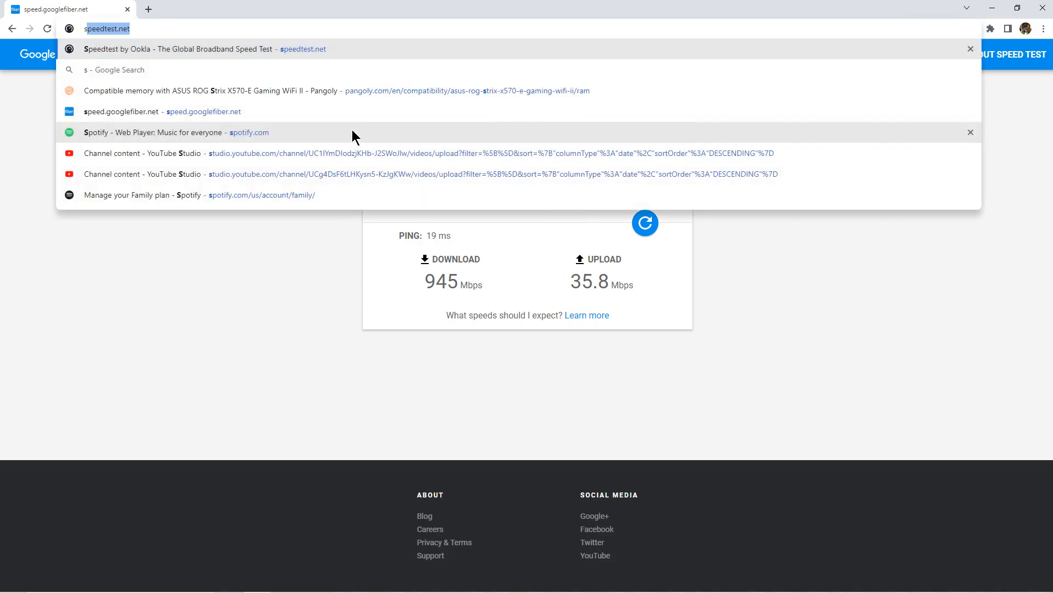
left_click(205, 48)
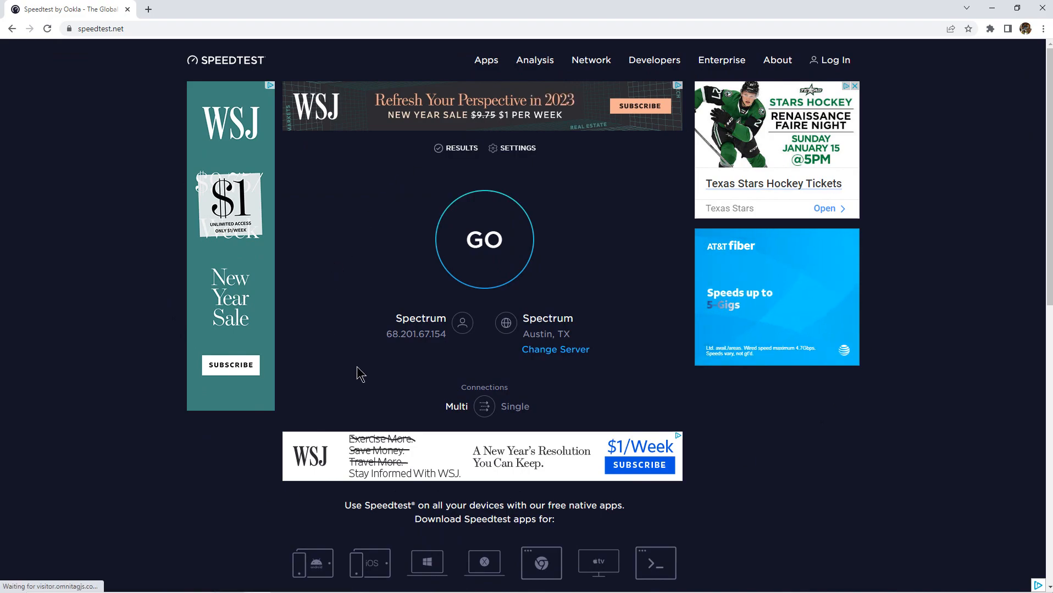
Step: Start a new Ookla test against the Spectrum Austin server with GO
left_click(483, 240)
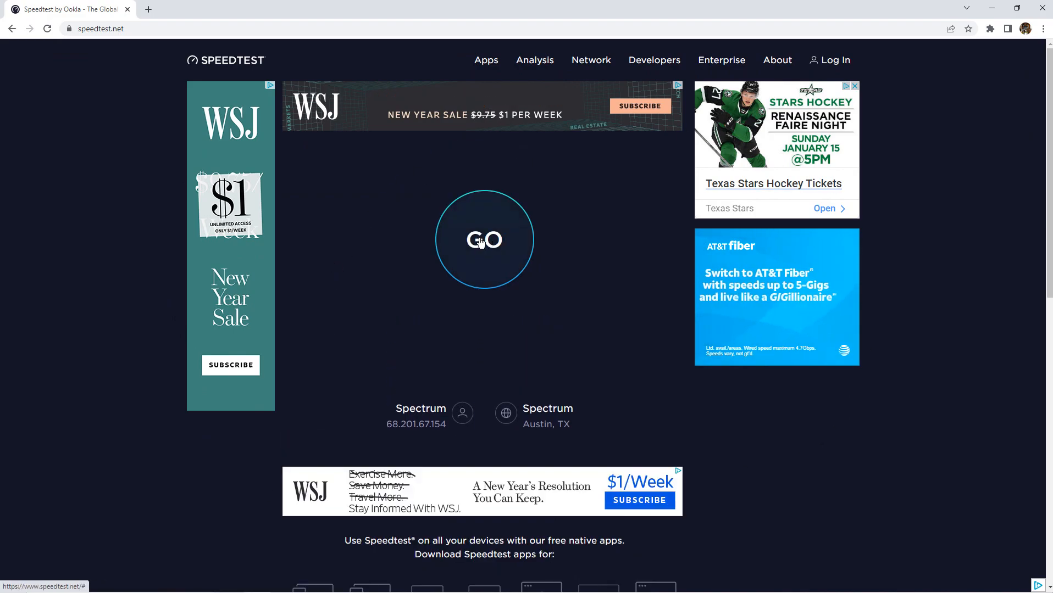
left_click(483, 240)
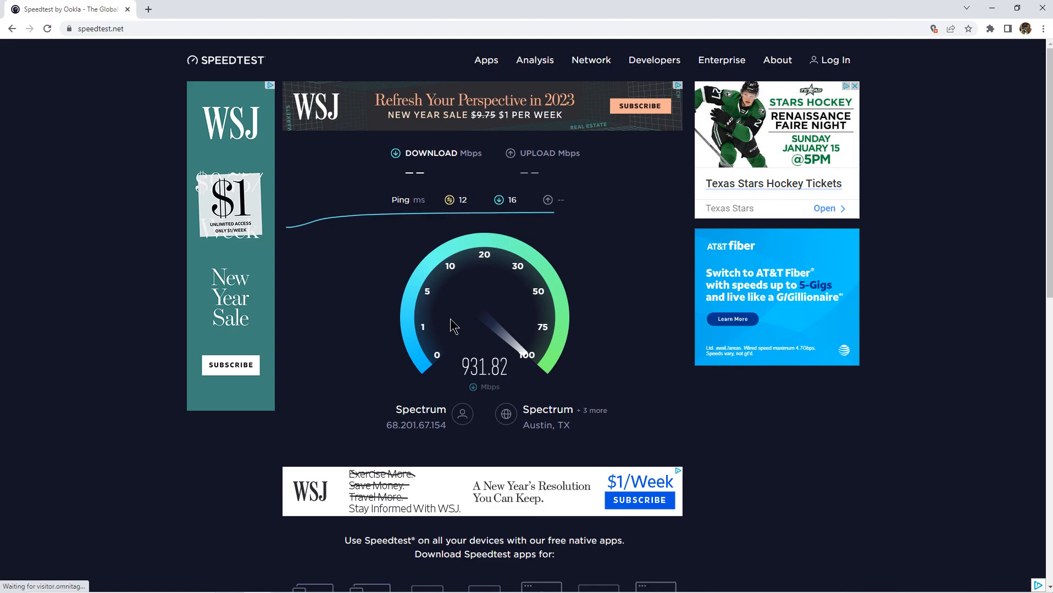
mouse_move(418, 339)
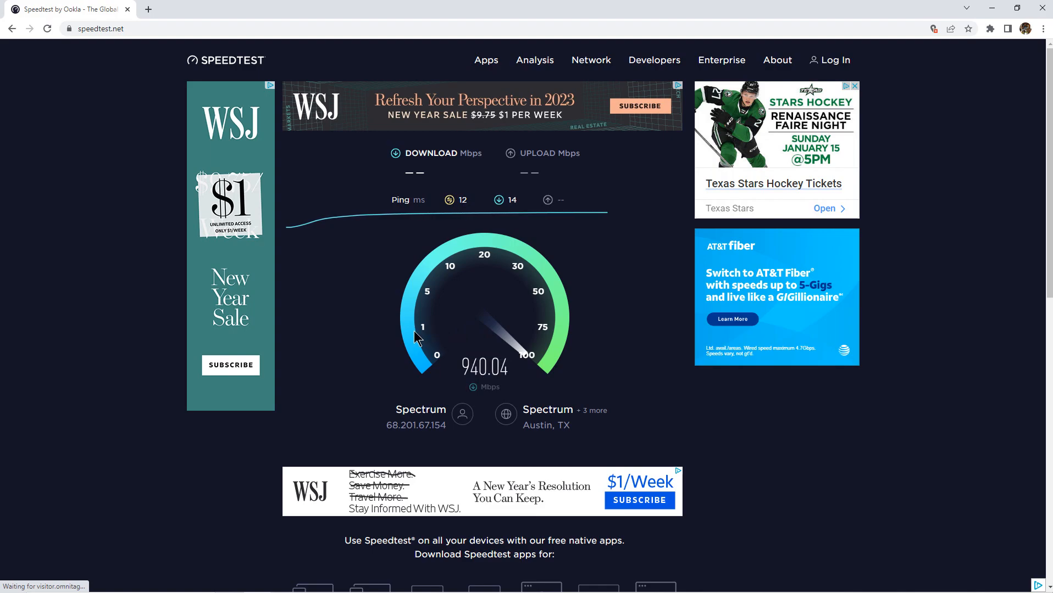